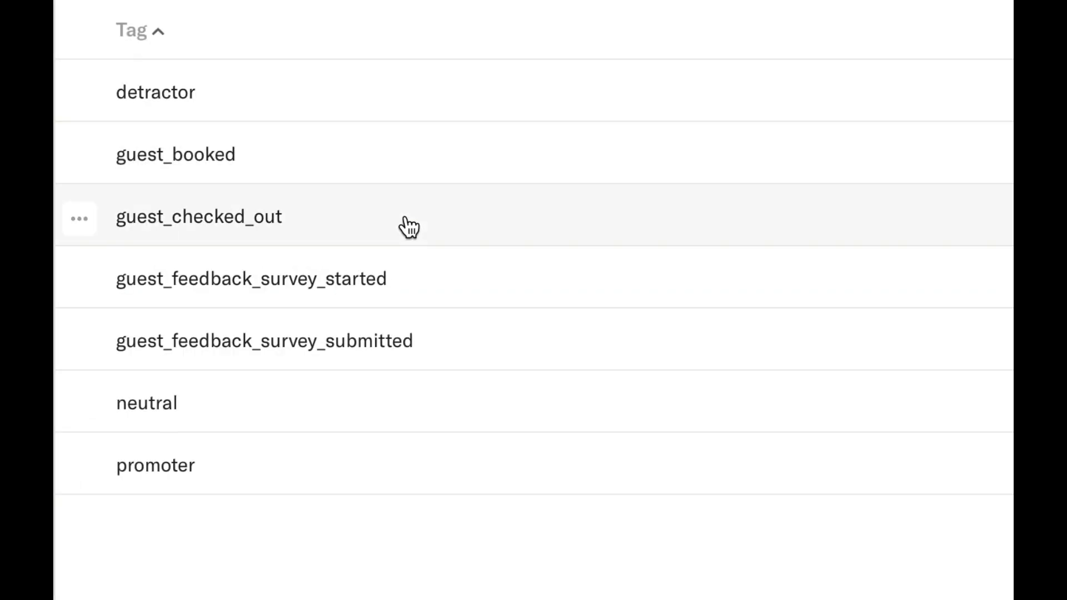
- Switch from the guest tags list to the All Flows list
{"action": "left_click", "coordinate": [316, 41]}
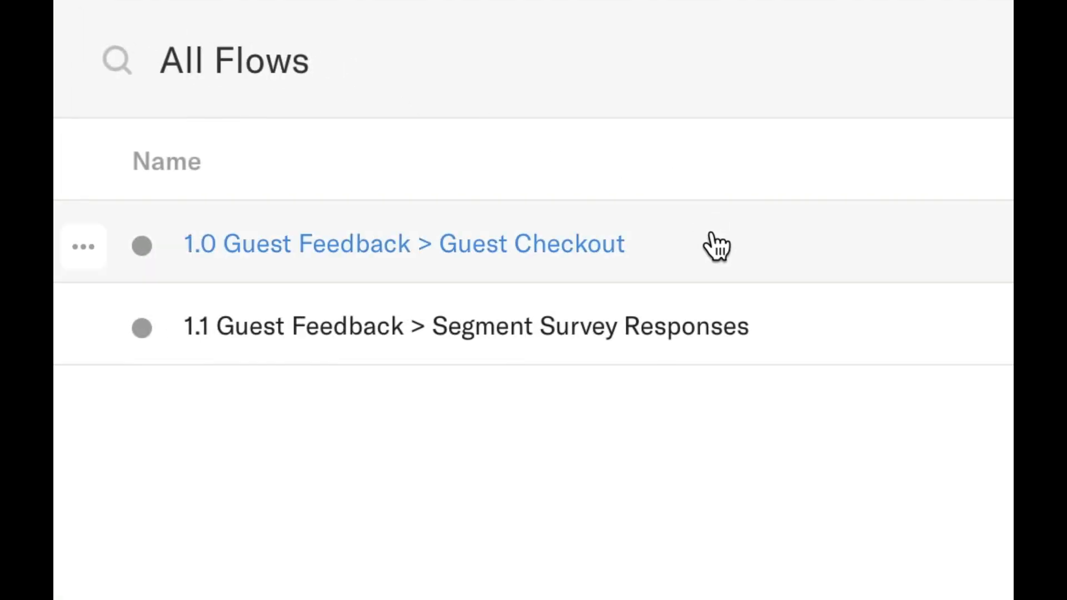
- Open '1.0 Guest Feedback > Guest Checkout' and scroll through its webhook, Add Tag and Remove Tag steps
{"action": "left_click", "coordinate": [403, 244]}
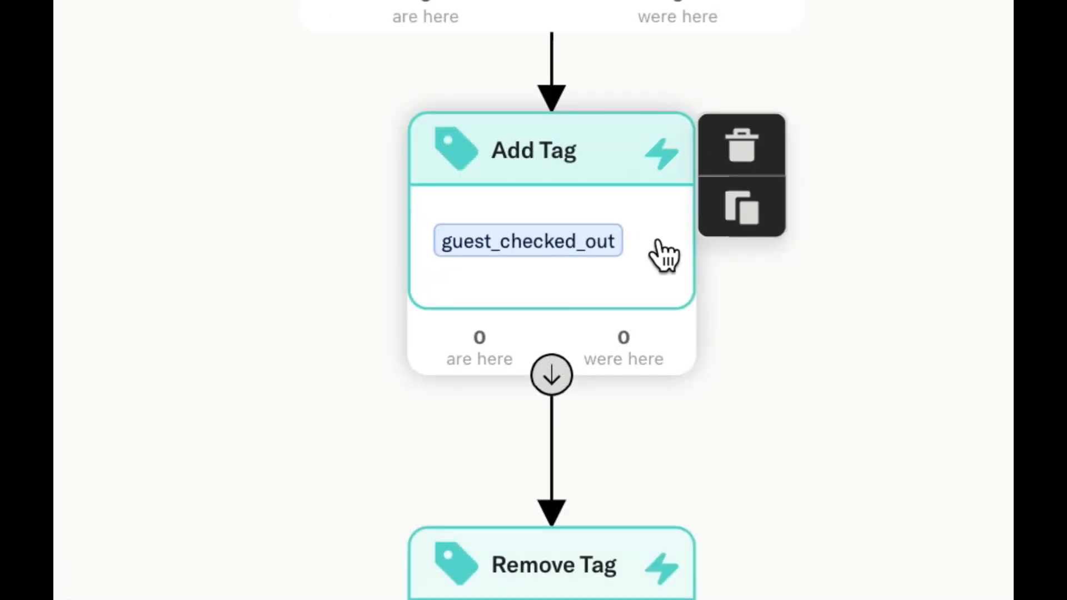
{"action": "scroll", "scroll_direction": "down", "scroll_amount": 3}
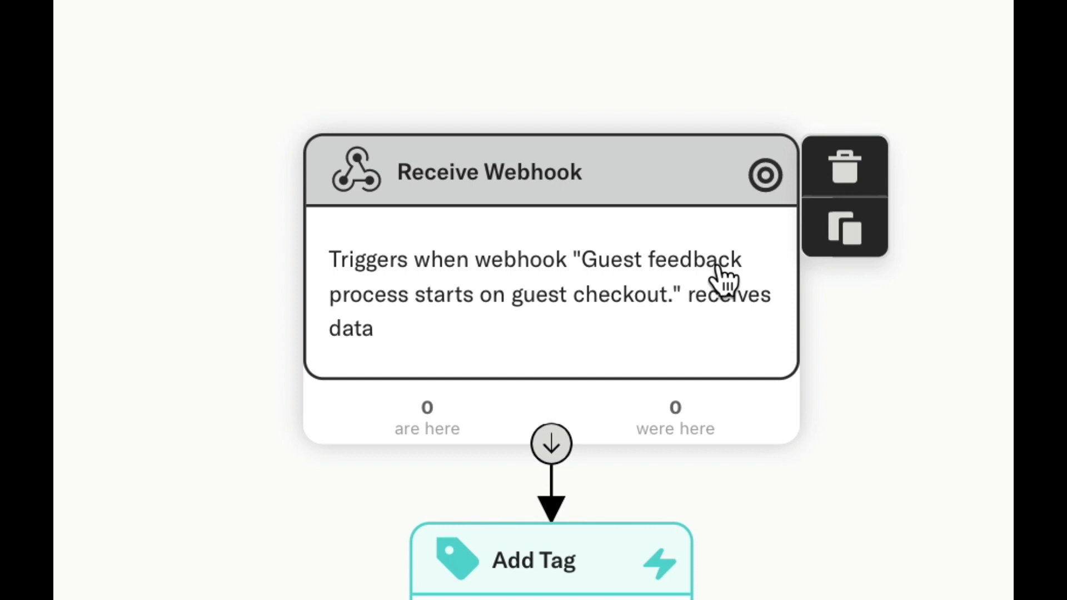
{"action": "mouse_move", "coordinate": [828, 388]}
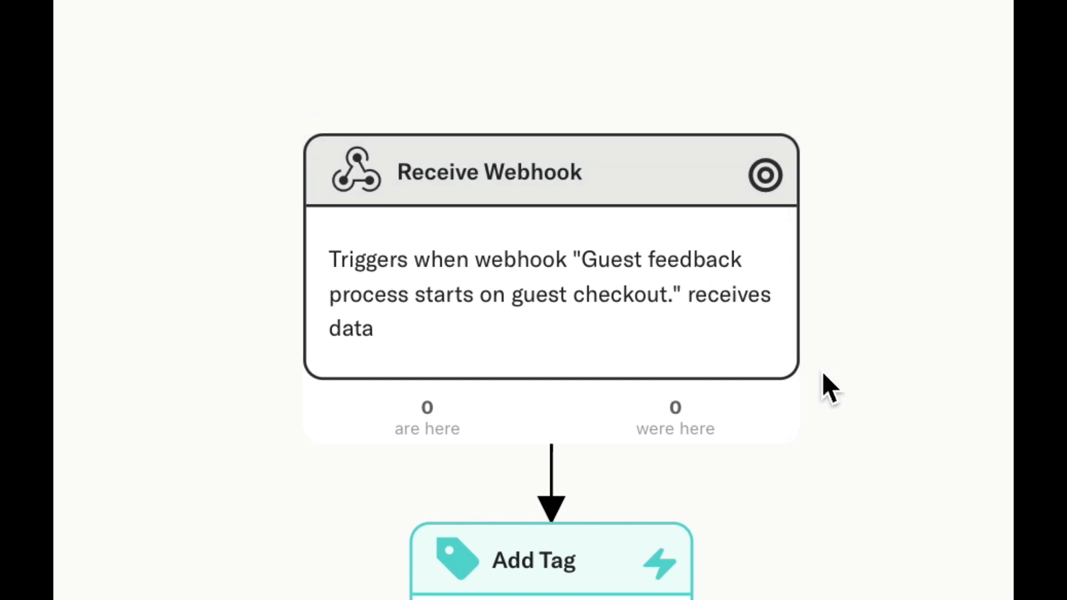